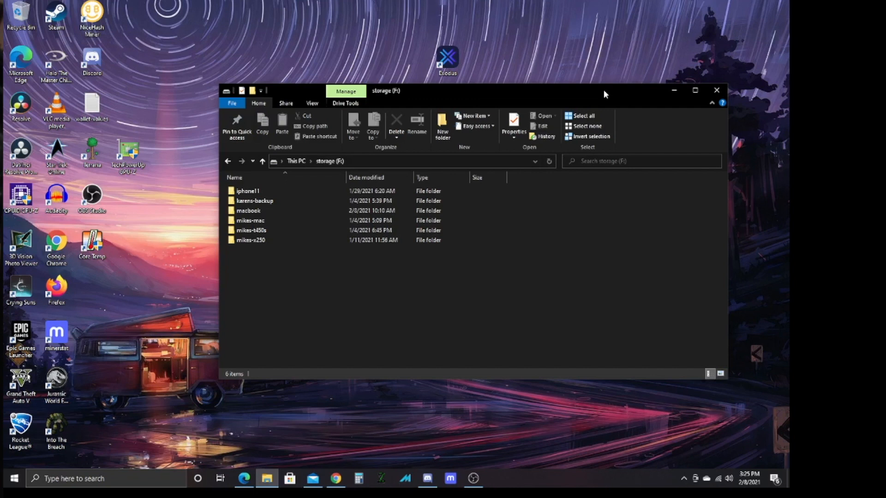
mouse_move(791, 330)
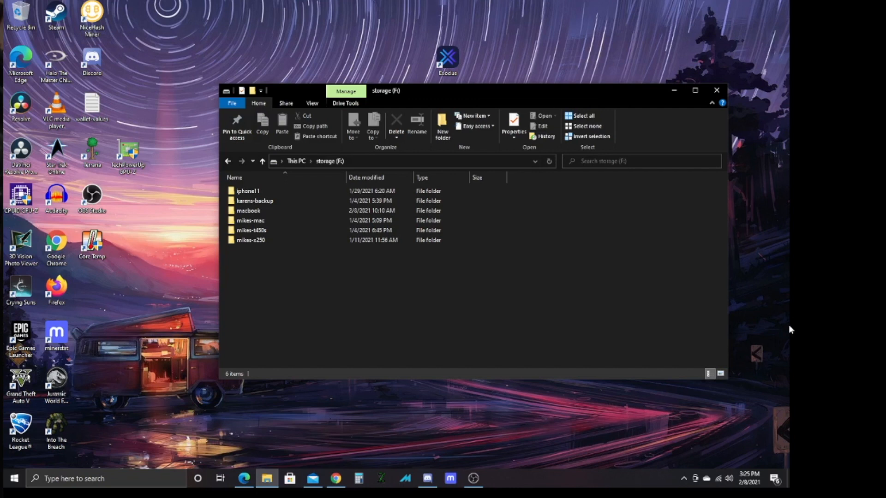
Step: Check which wireless network the PC is connected to
left_click(719, 480)
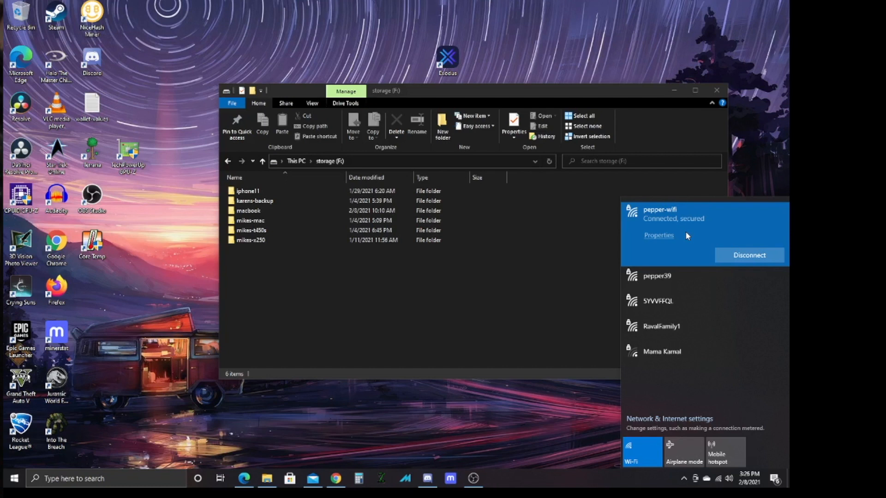
left_click(565, 285)
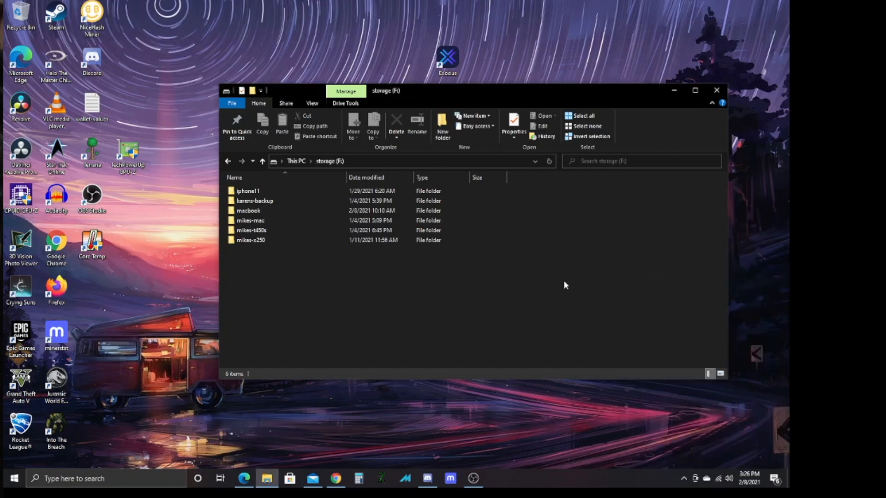
mouse_move(270, 164)
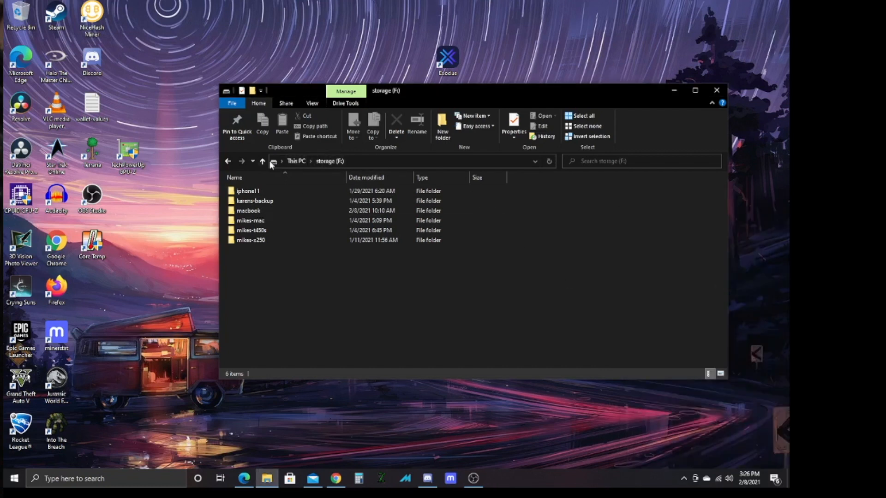
mouse_move(316, 234)
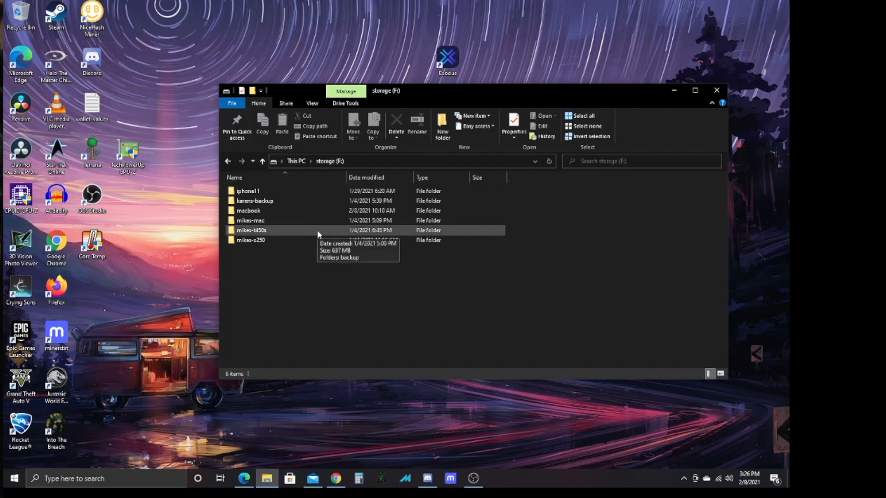
Step: Create a new folder named iphone inside Pictures under This PC
left_click(262, 161)
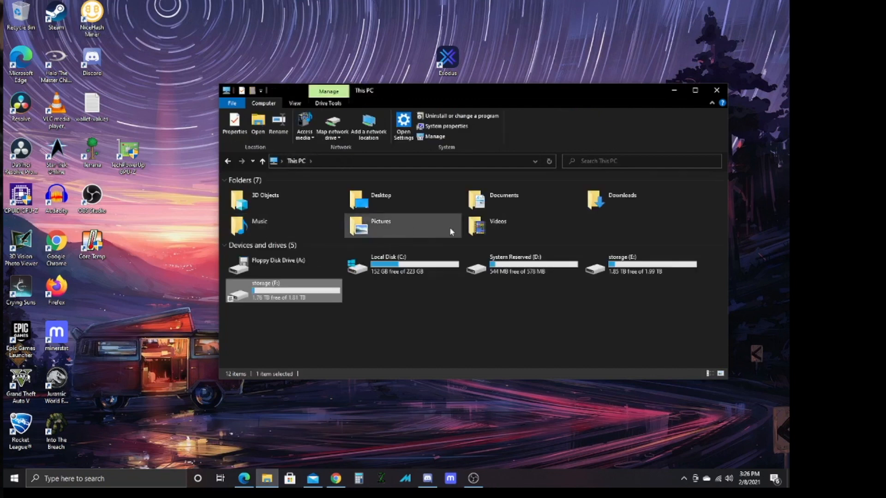
left_click(382, 225)
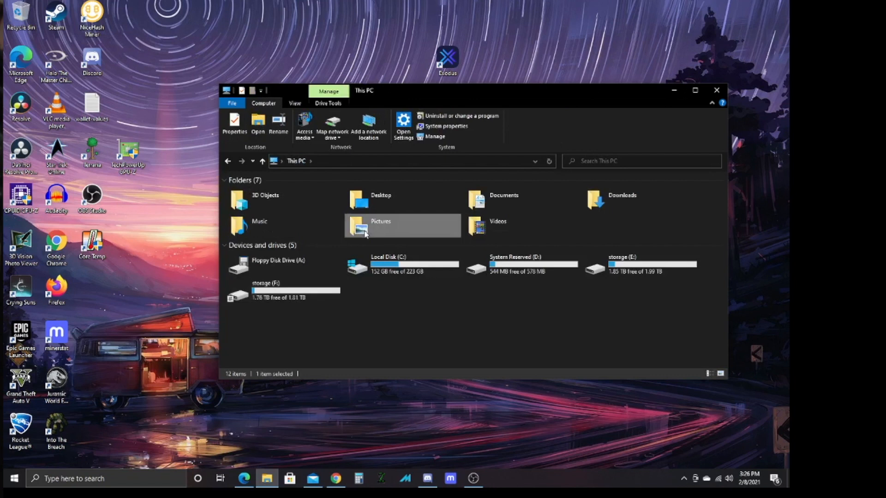
double_click(403, 226)
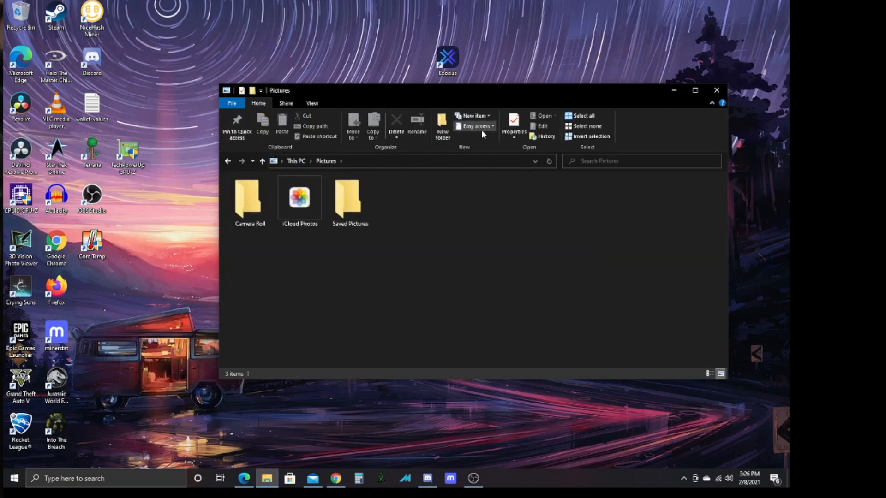
left_click(442, 127)
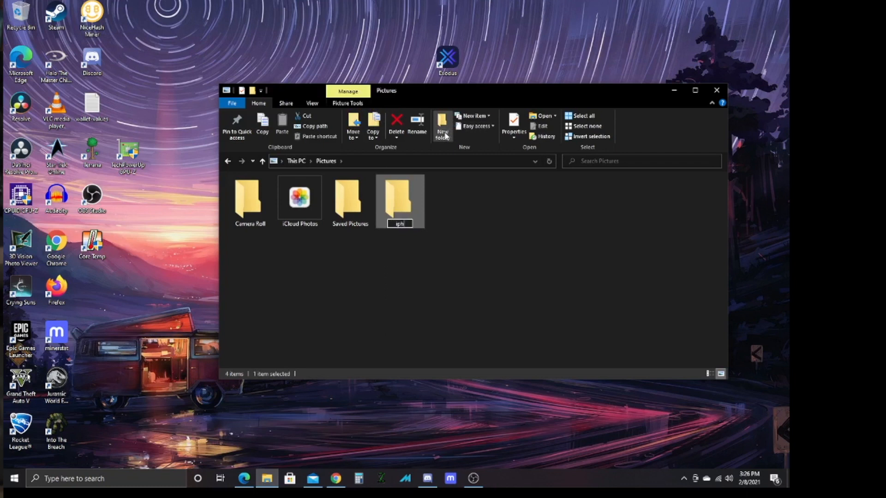
type("iphone")
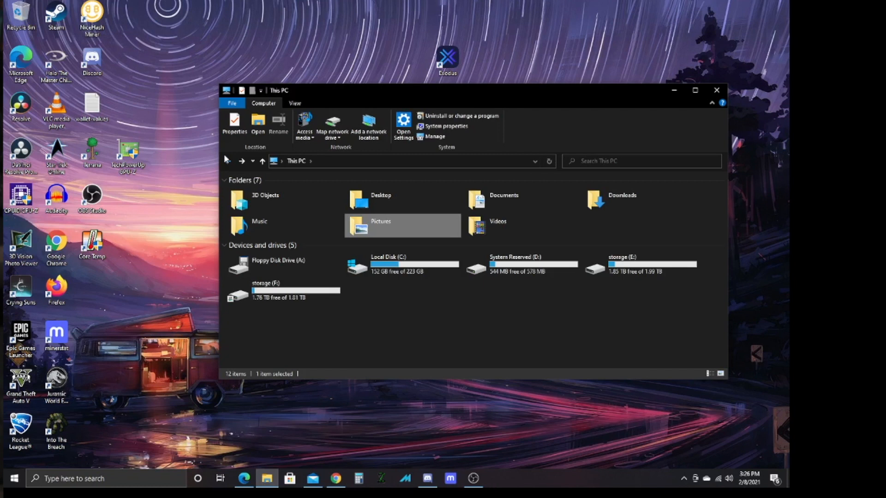
mouse_move(127, 393)
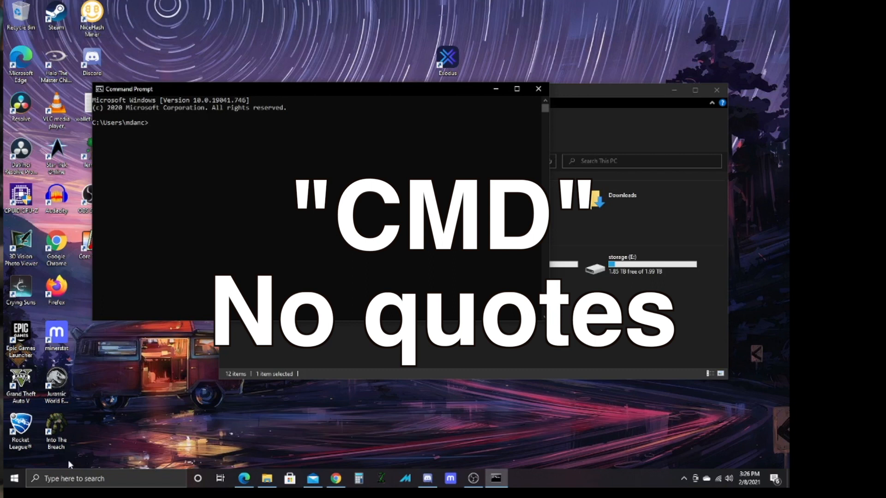
Step: Run ipconfig in Command Prompt to read the IPv4 address 192.168.86.230
type("ipcong")
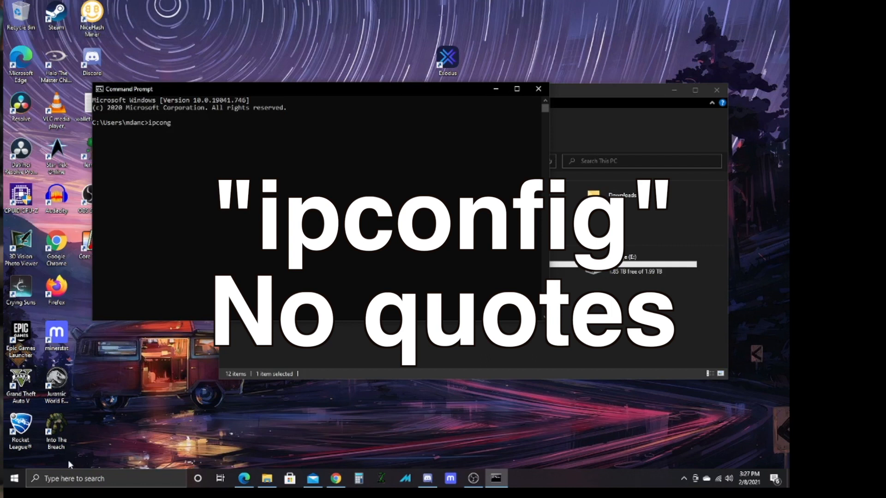
type("ig")
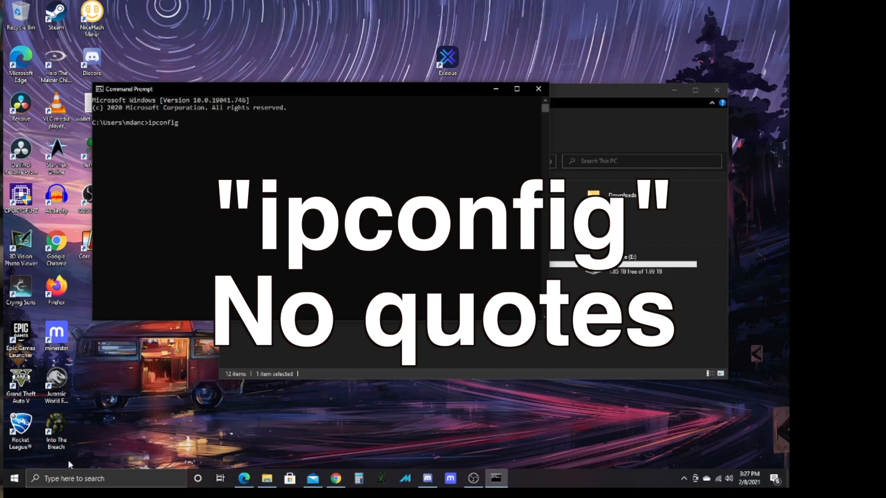
key("Return")
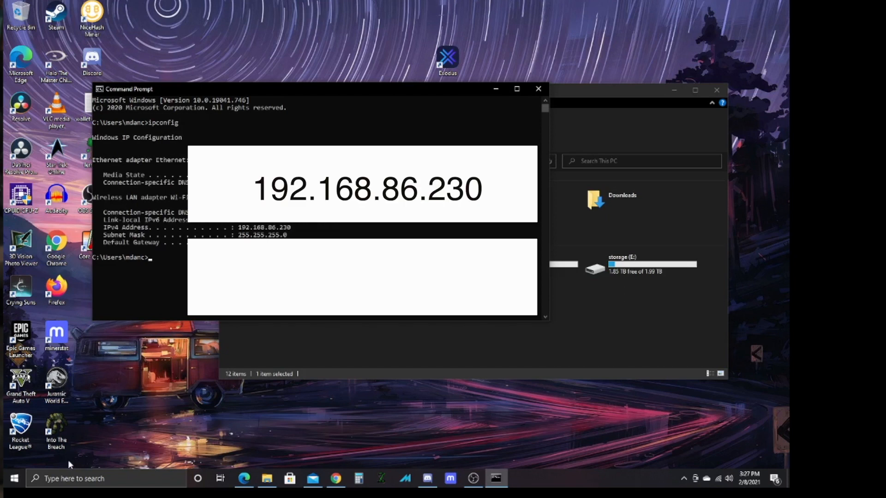
mouse_move(615, 92)
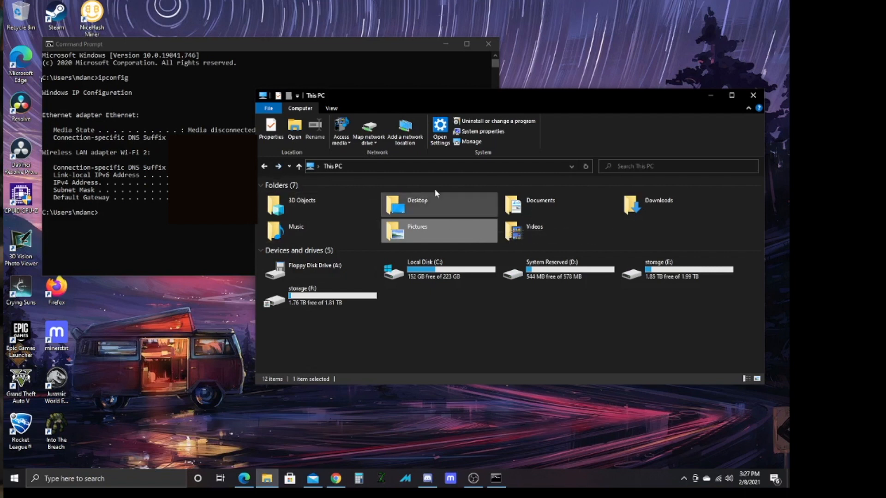
mouse_move(408, 234)
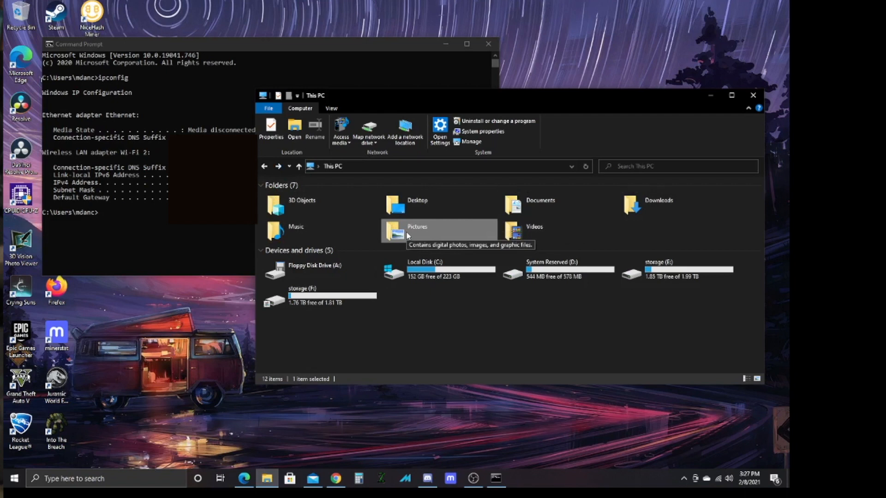
mouse_move(348, 423)
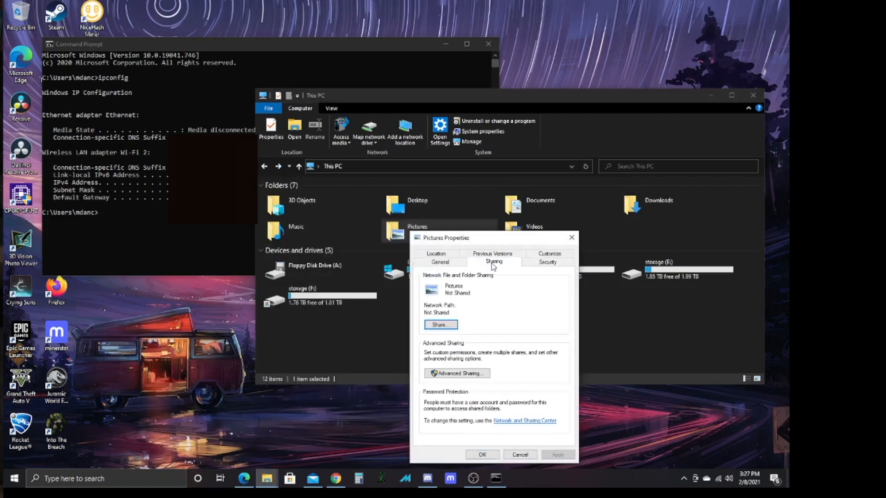
Step: Share the Pictures folder with Everyone at read/write permission
left_click(440, 324)
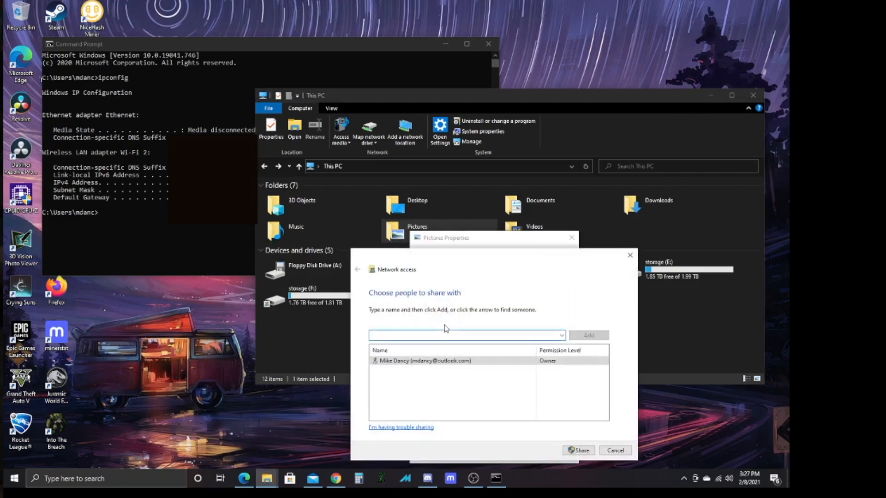
left_click(560, 335)
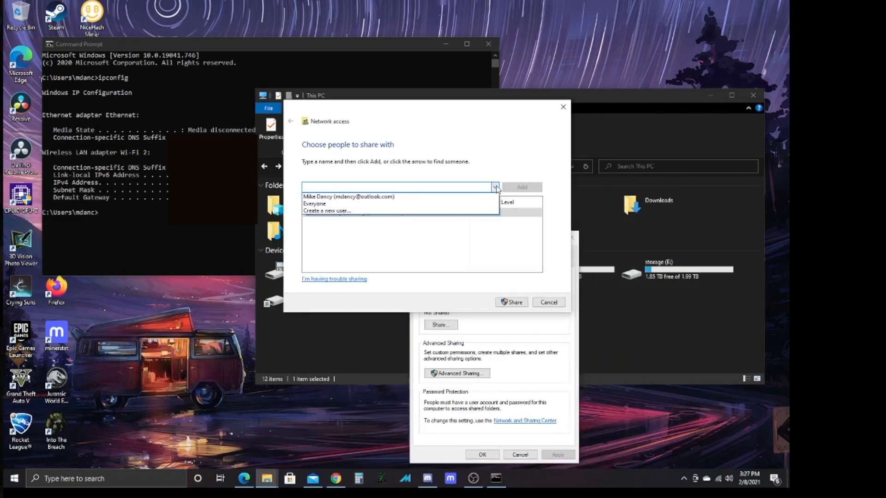
left_click(314, 203)
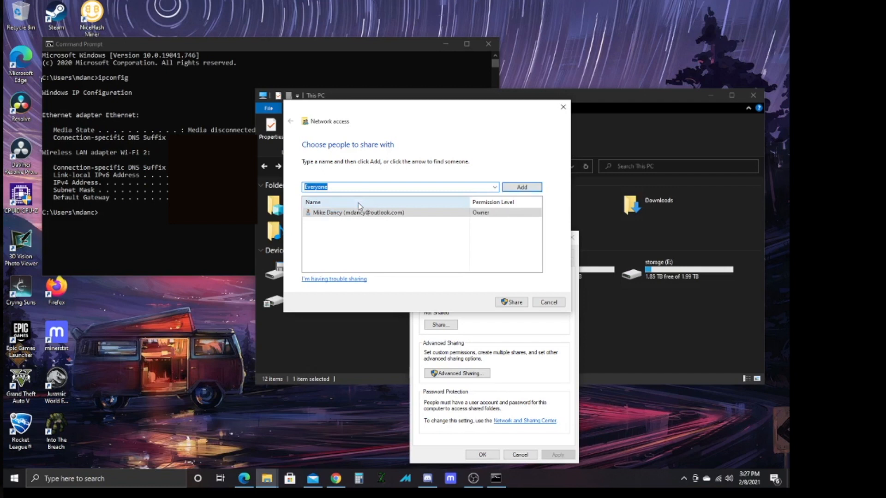
left_click(521, 188)
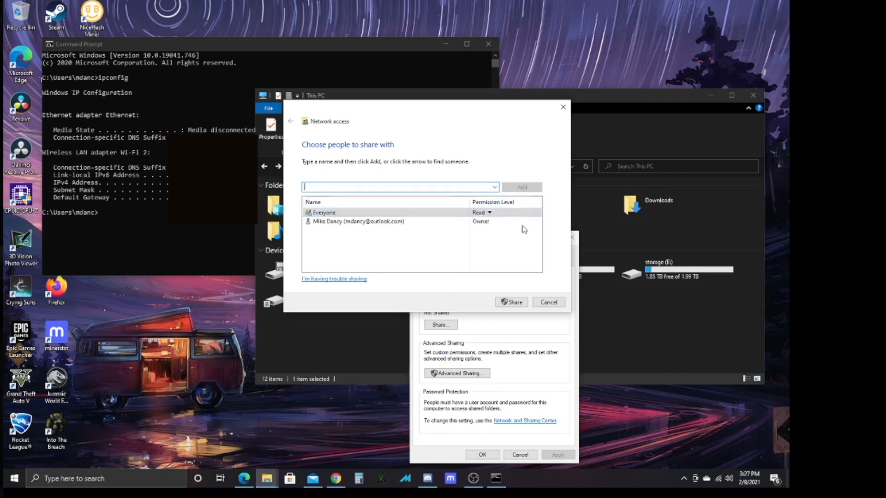
left_click(484, 212)
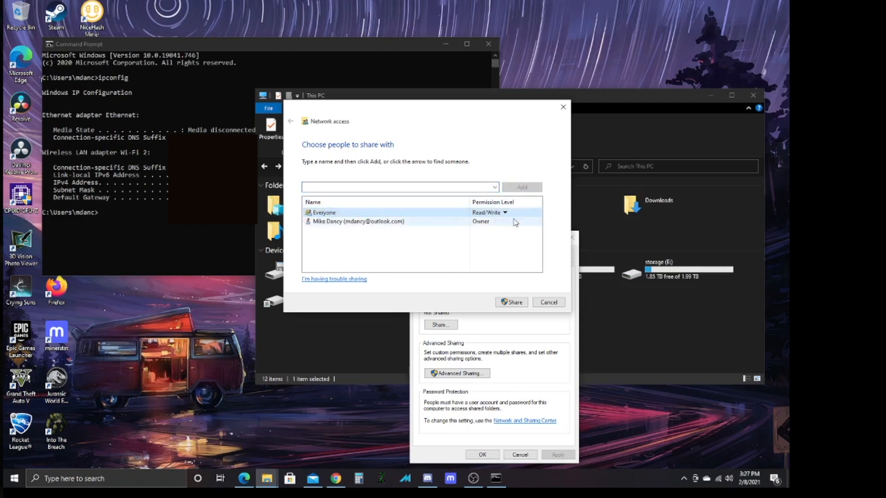
left_click(510, 302)
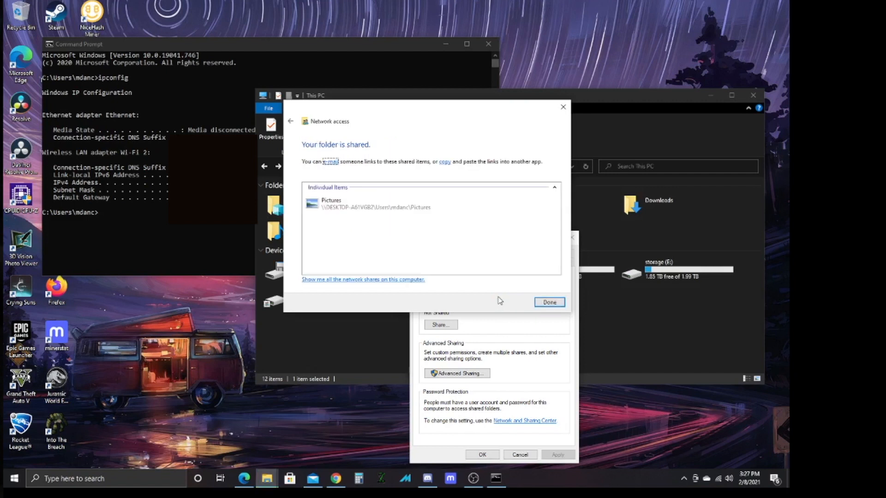
mouse_move(327, 173)
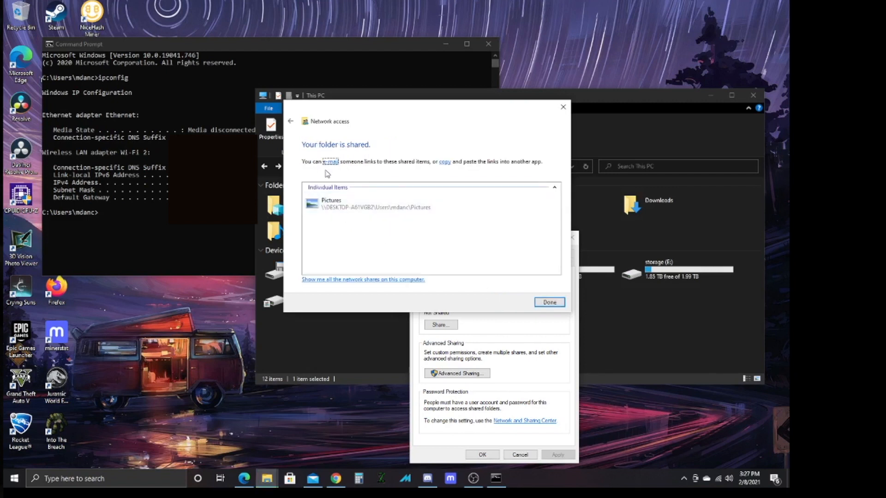
mouse_move(444, 171)
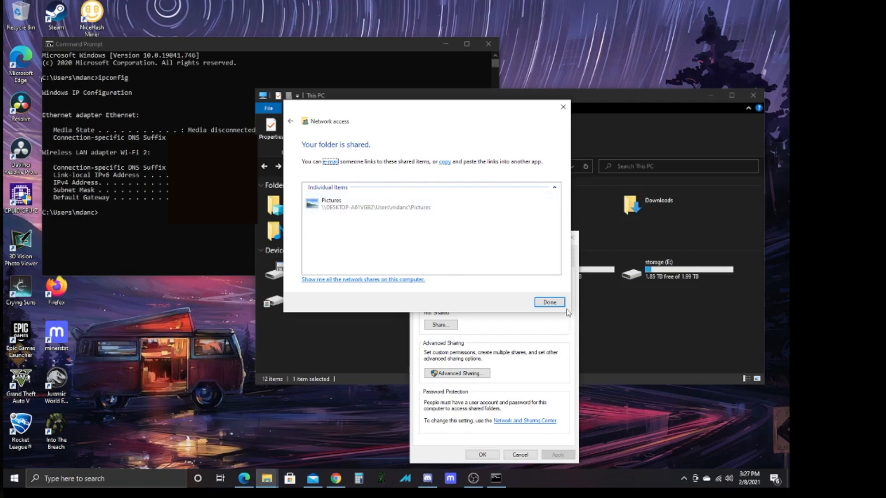
Step: Confirm the sharing notice and close the Pictures properties window
left_click(547, 303)
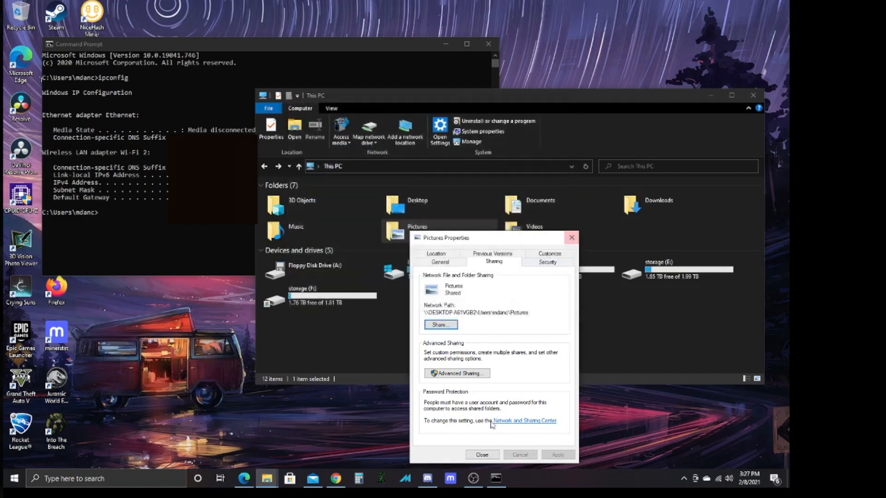
left_click(481, 456)
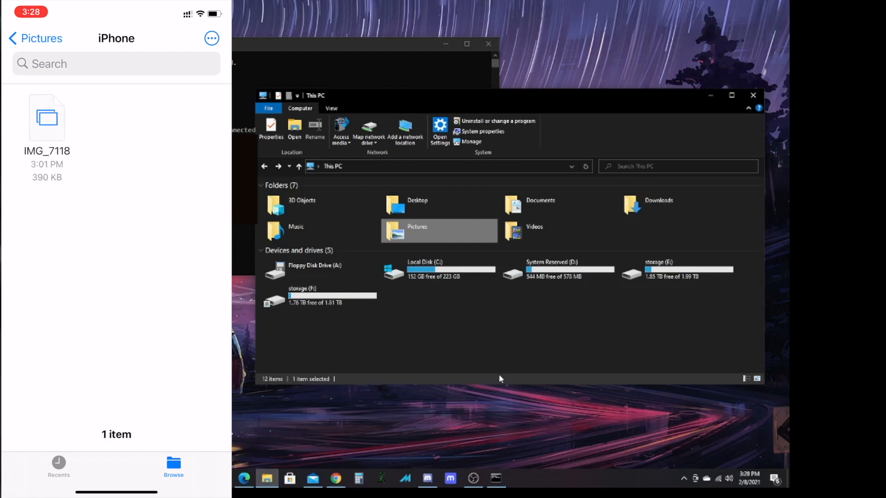
Step: Back out to the Browse locations and show the extra options including Connect to Server
left_click(34, 38)
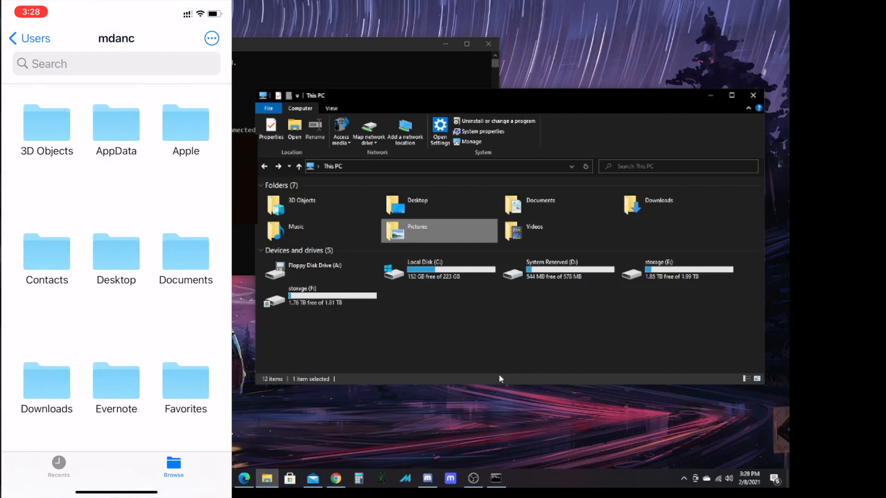
left_click(173, 466)
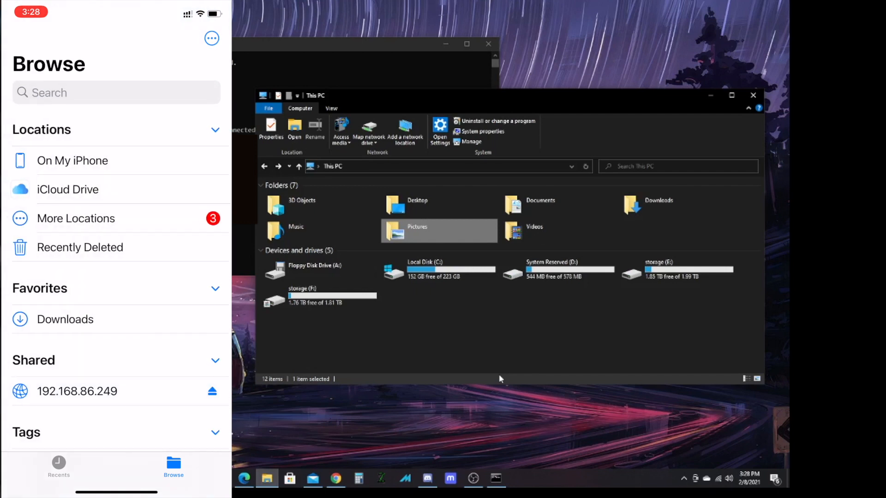
left_click(211, 38)
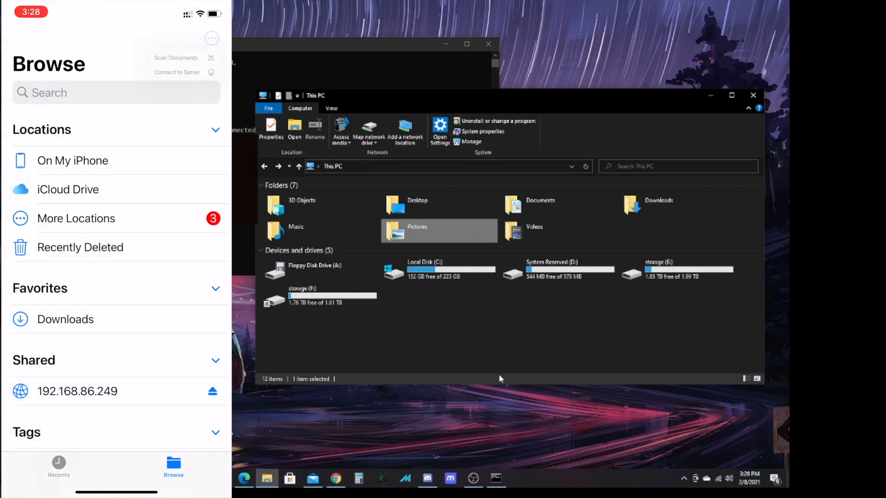
Step: Connect to the server smb://192.168.86.230, checking the address in Command Prompt
left_click(177, 71)
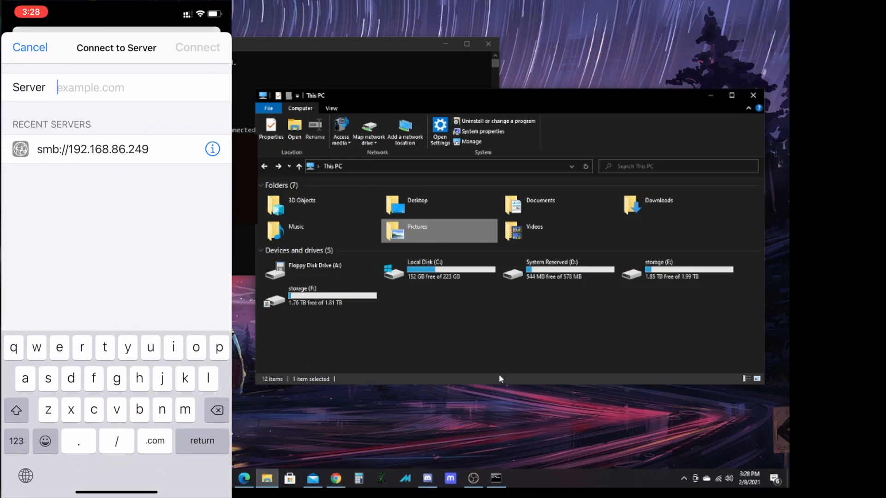
type("am")
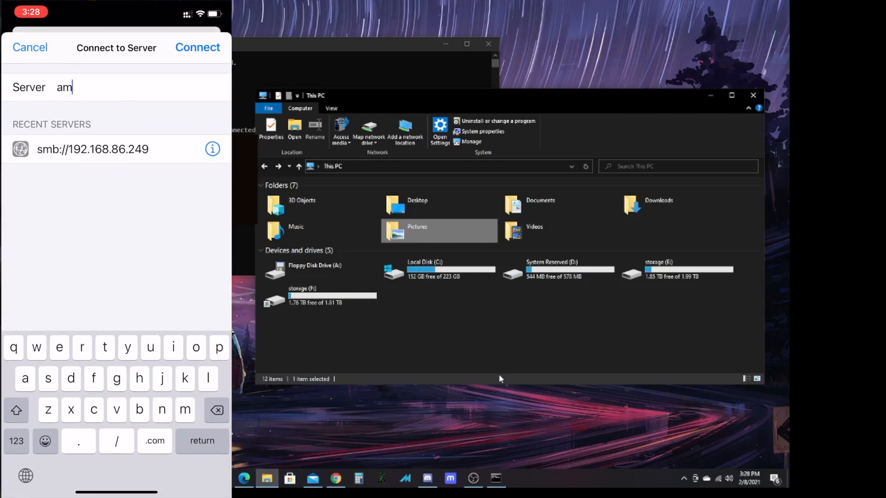
type("b")
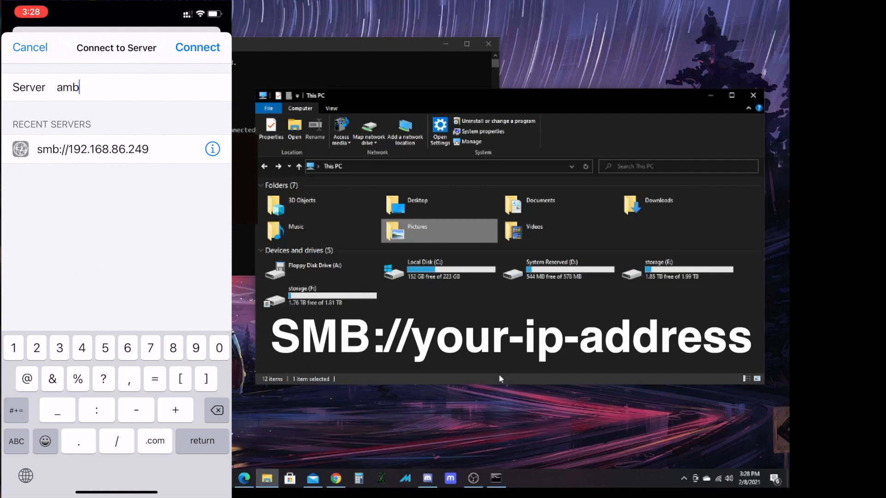
type("smb")
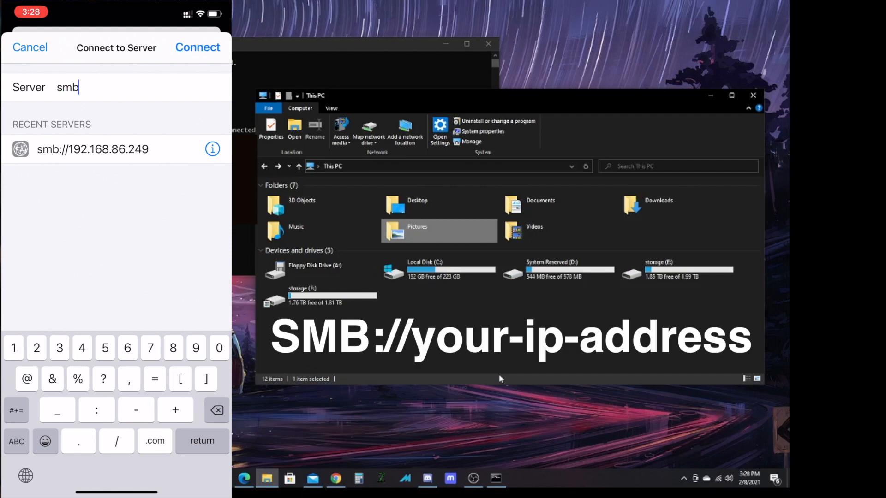
type("://")
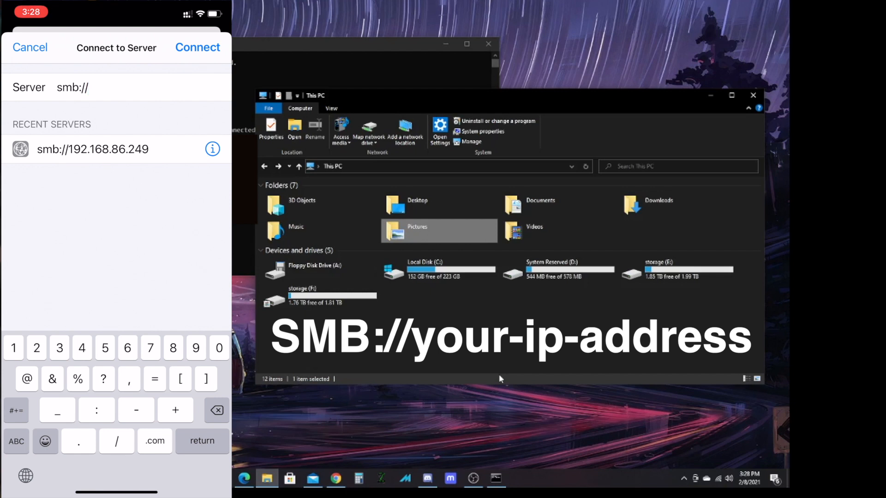
left_click(496, 480)
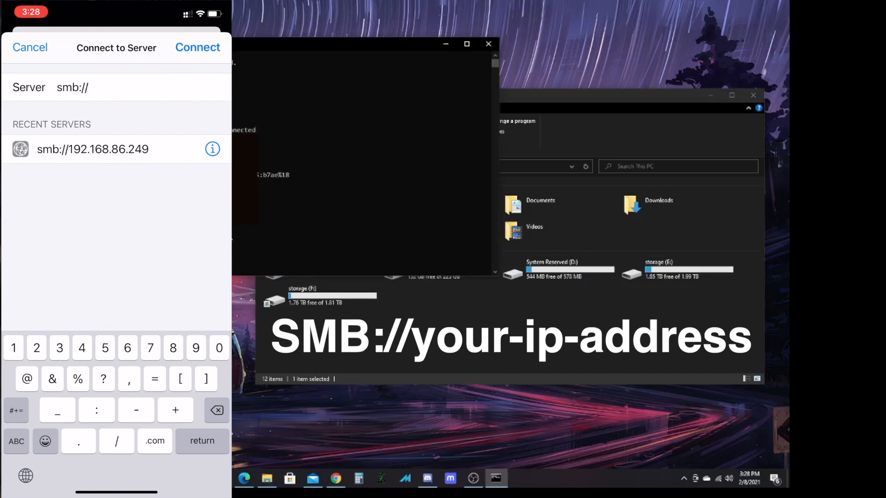
type("192.")
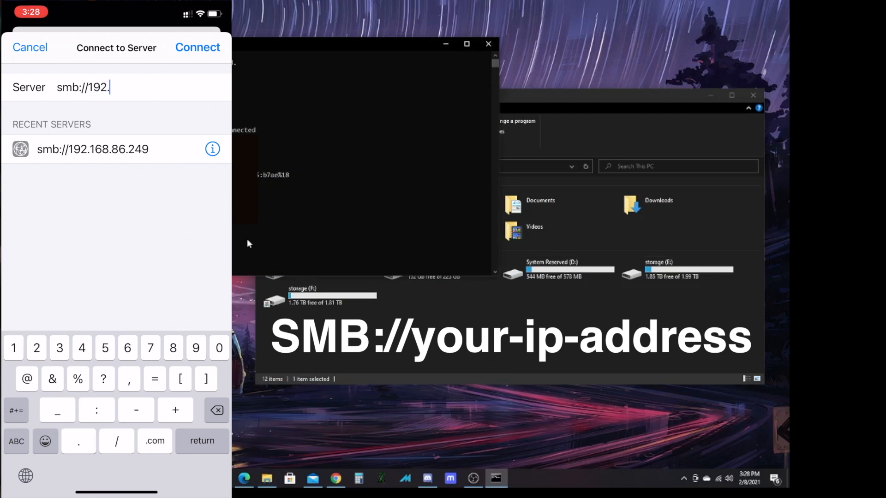
type("168.")
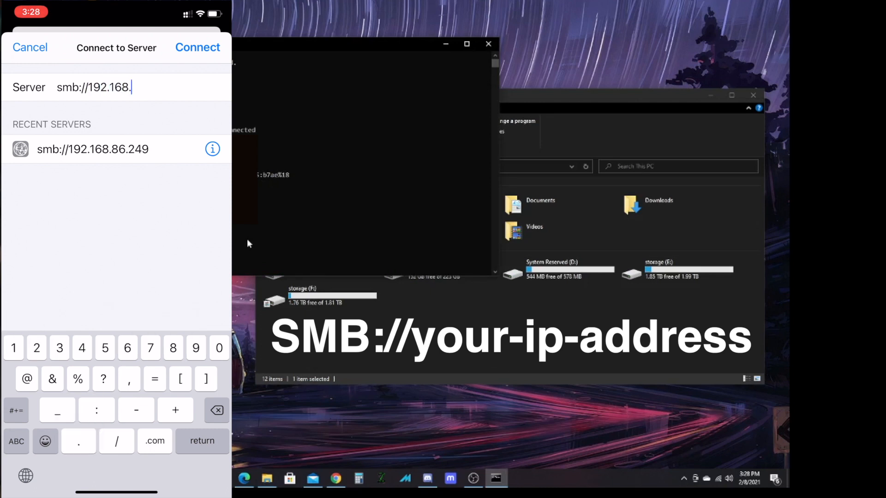
type("86.230")
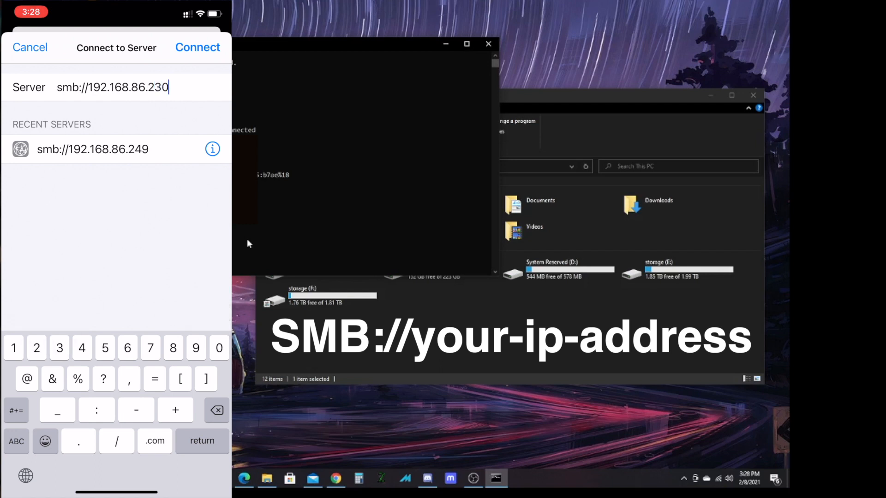
left_click(198, 47)
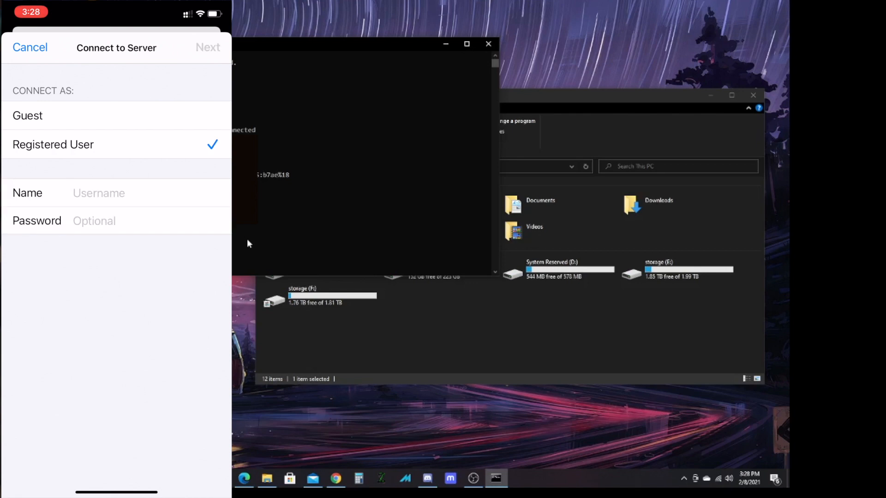
Step: Enter the registered user's name and password and connect to the PC's shares
left_click(99, 193)
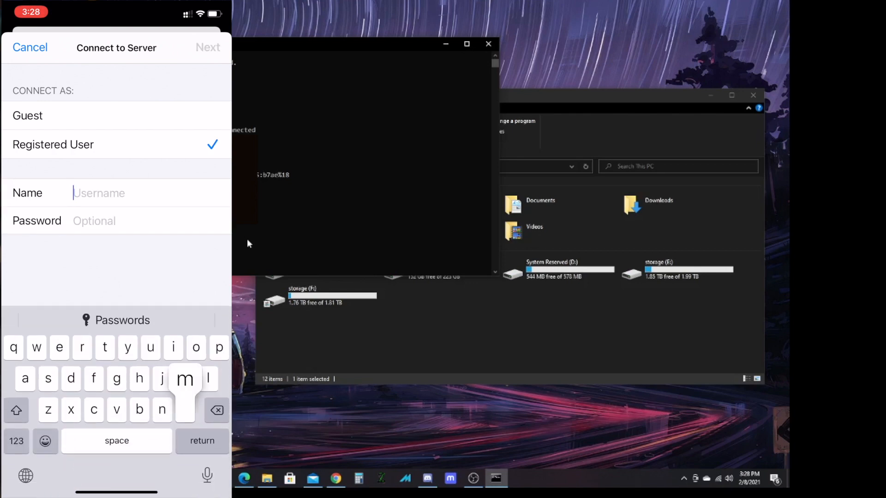
left_click(16, 442)
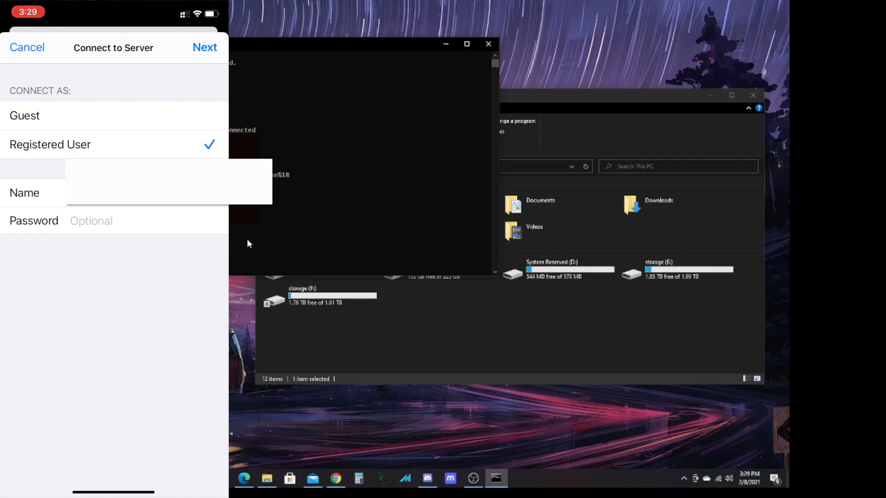
left_click(141, 220)
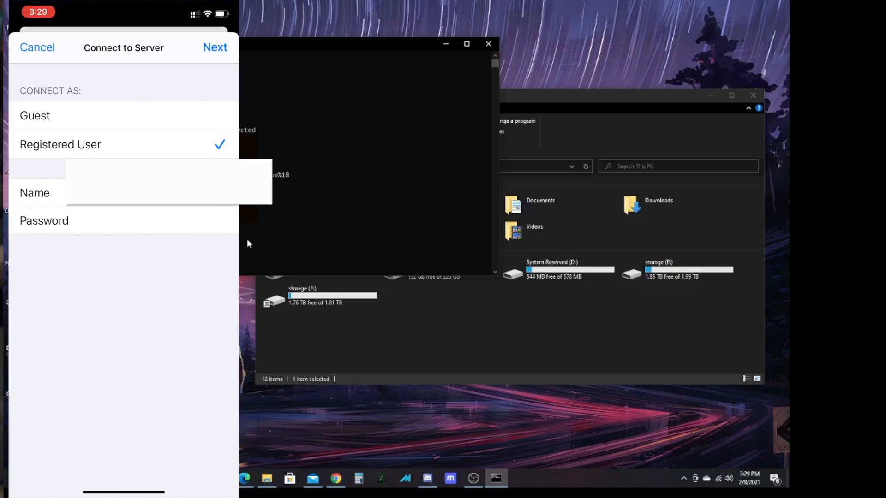
left_click(215, 47)
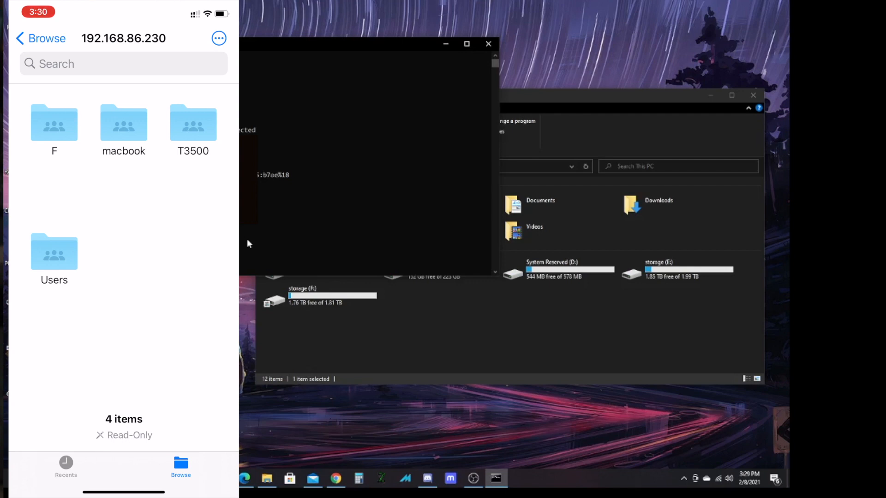
Step: Open the 192.168.86.230 server and browse the user's home folder under Users
left_click(41, 38)
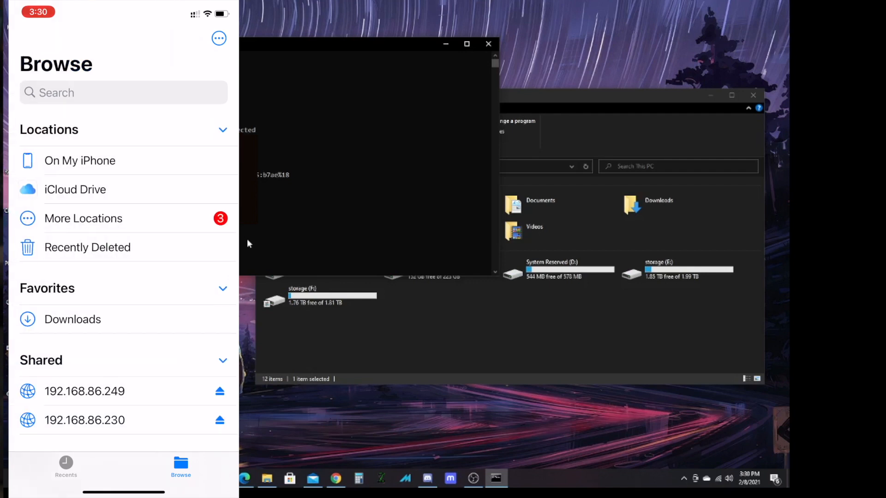
scroll("down", 3)
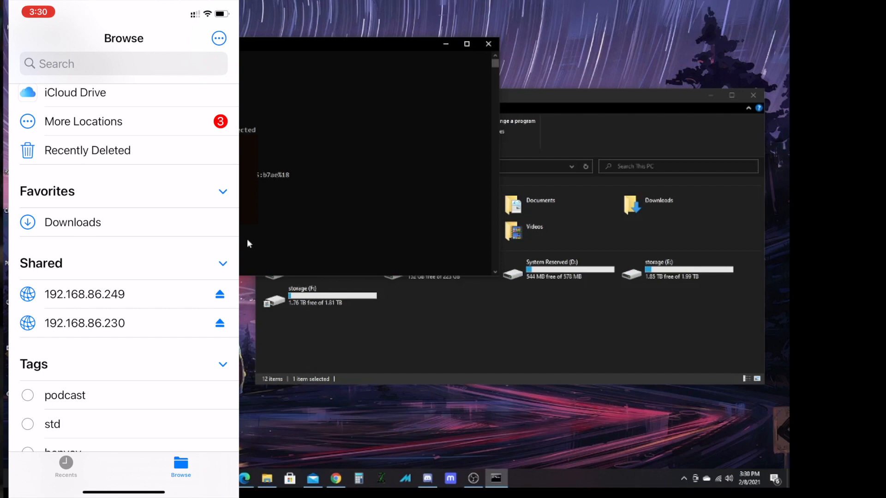
left_click(84, 323)
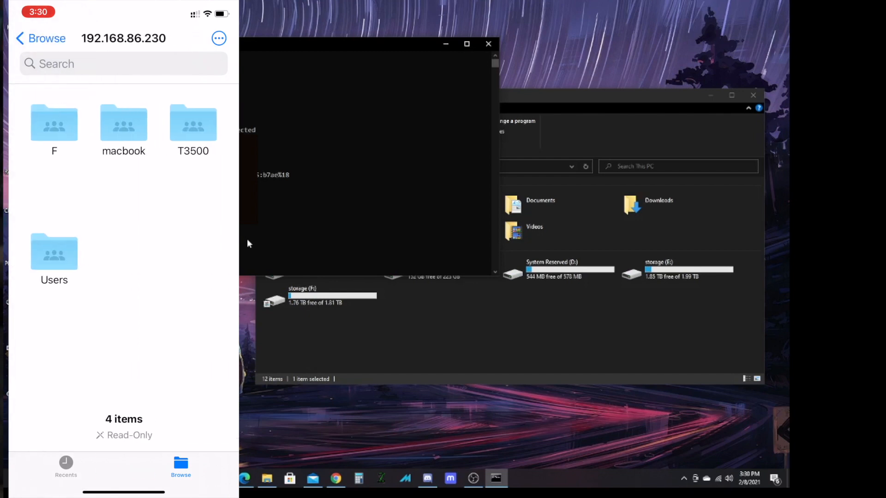
left_click(193, 123)
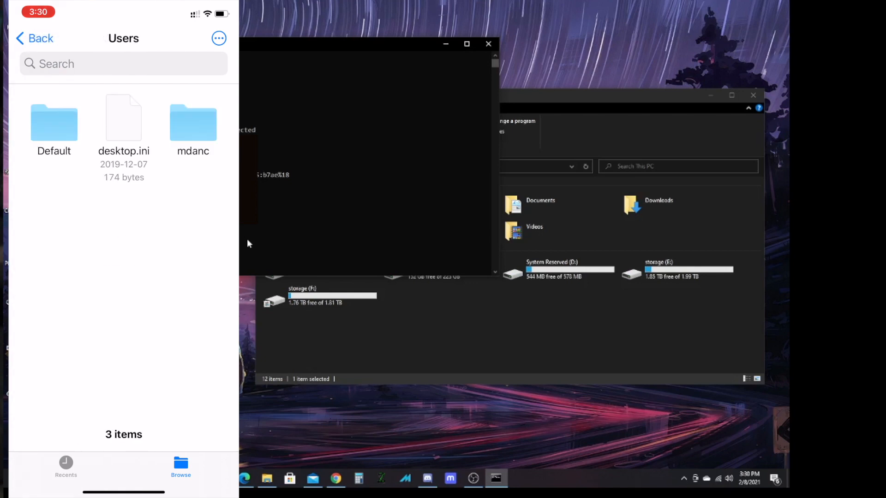
left_click(193, 117)
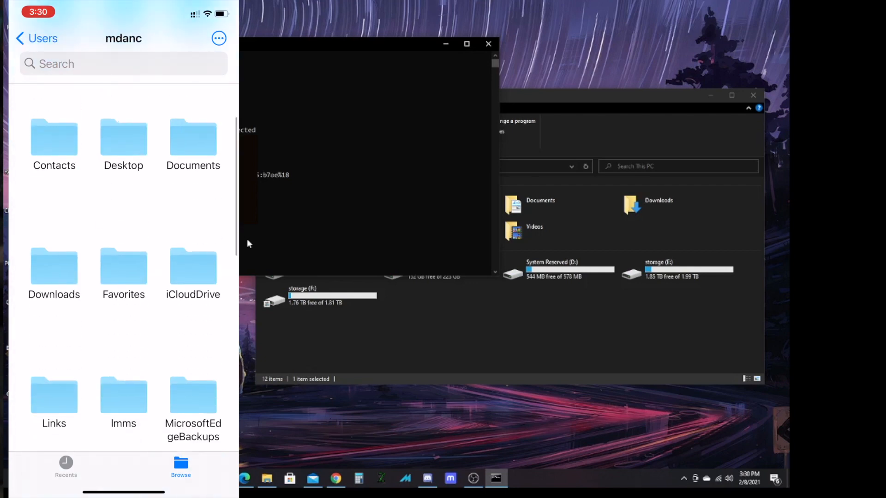
scroll("down", 3)
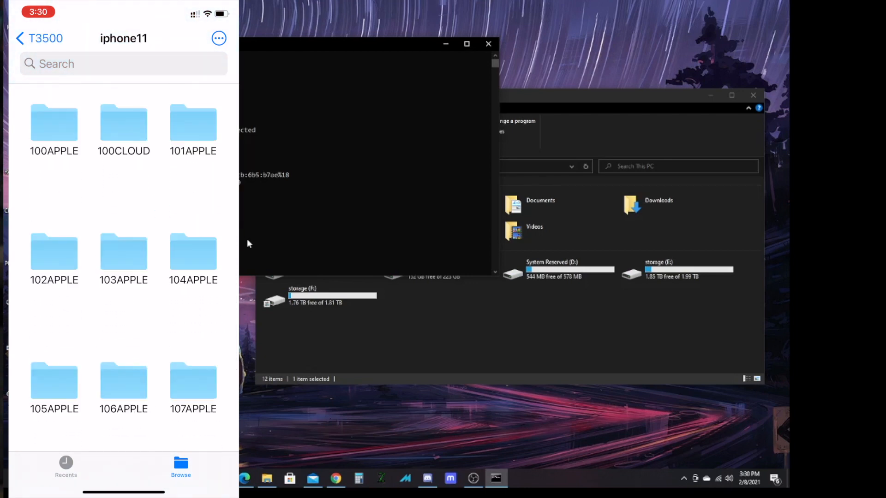
scroll("down", 3)
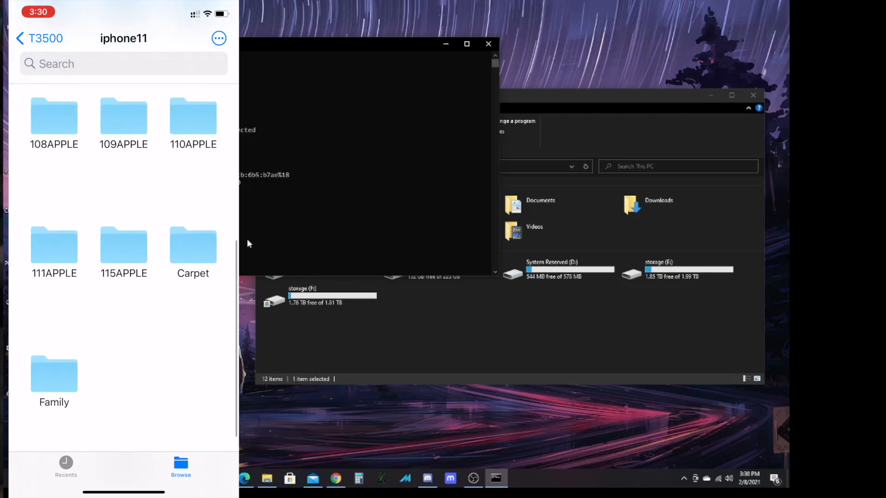
Step: Return to the share list and open the iphone11 folder inside the F share
left_click(39, 38)
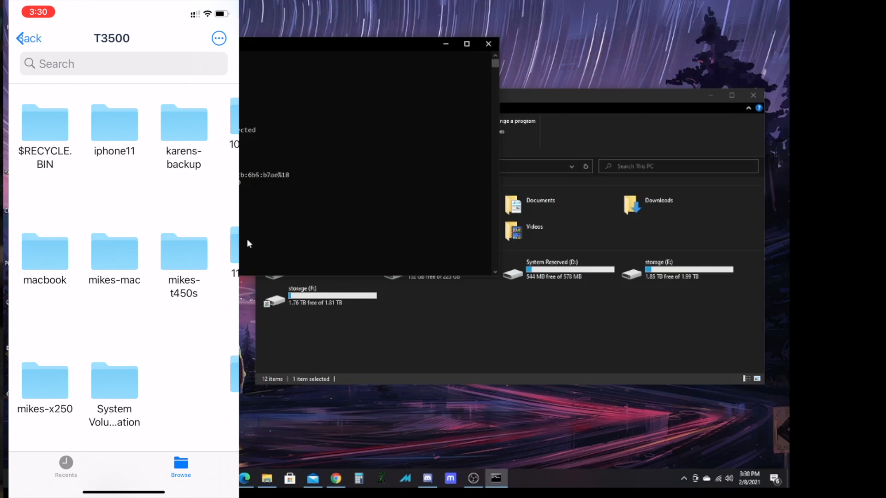
left_click(29, 38)
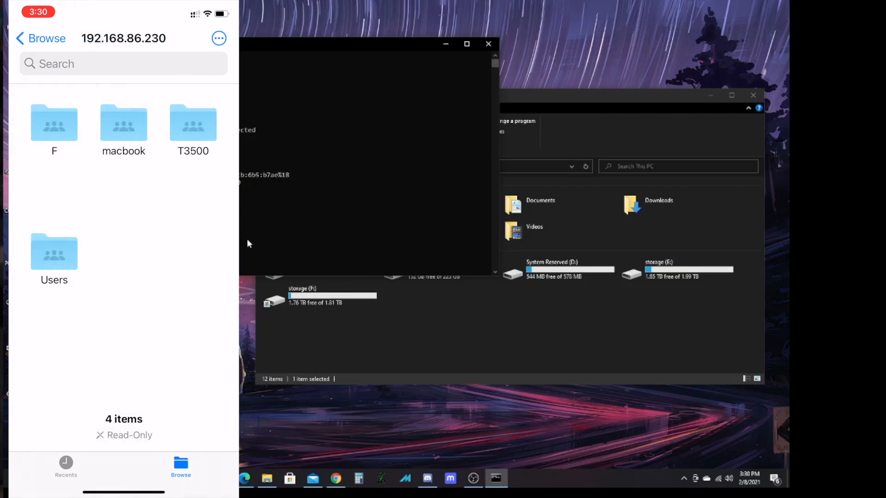
left_click(54, 123)
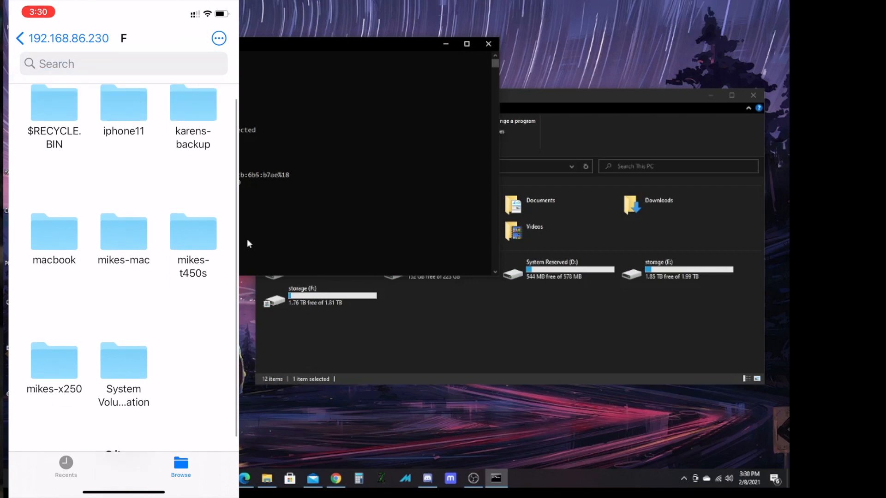
left_click(123, 110)
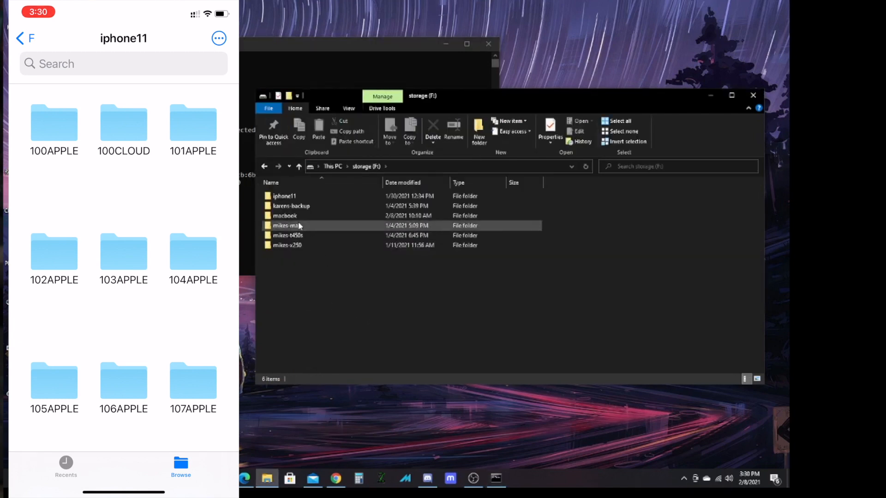
Step: Open iphone11's Family folder on storage (F:) and preview its photo on the phone
double_click(285, 196)
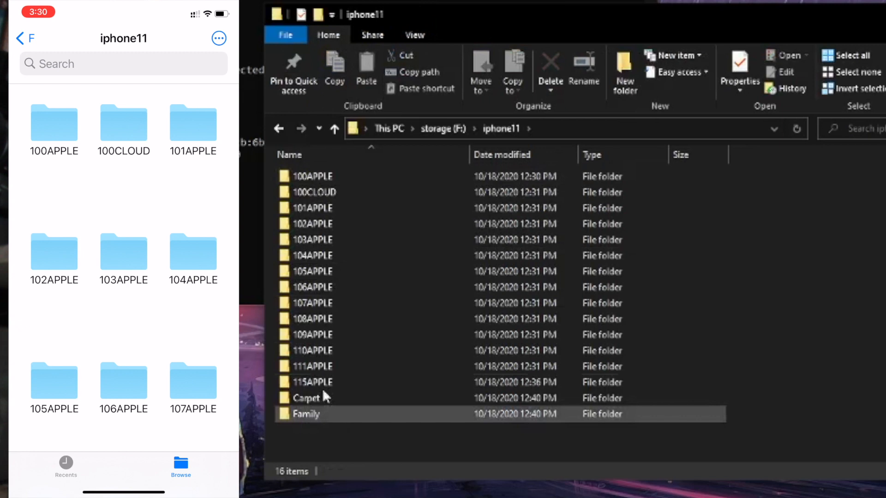
left_click(312, 366)
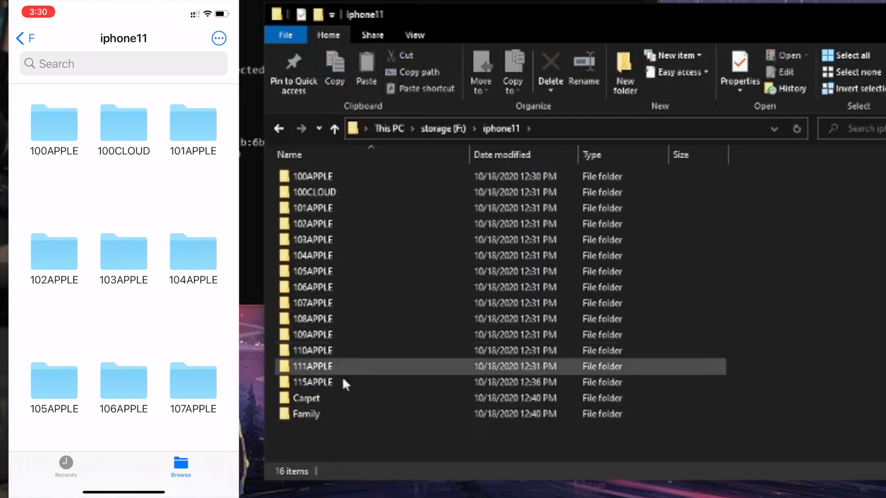
double_click(307, 414)
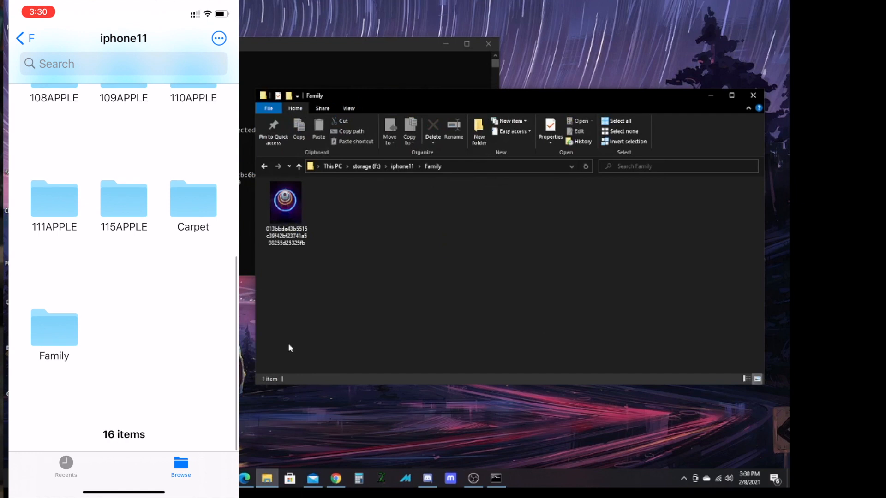
left_click(53, 328)
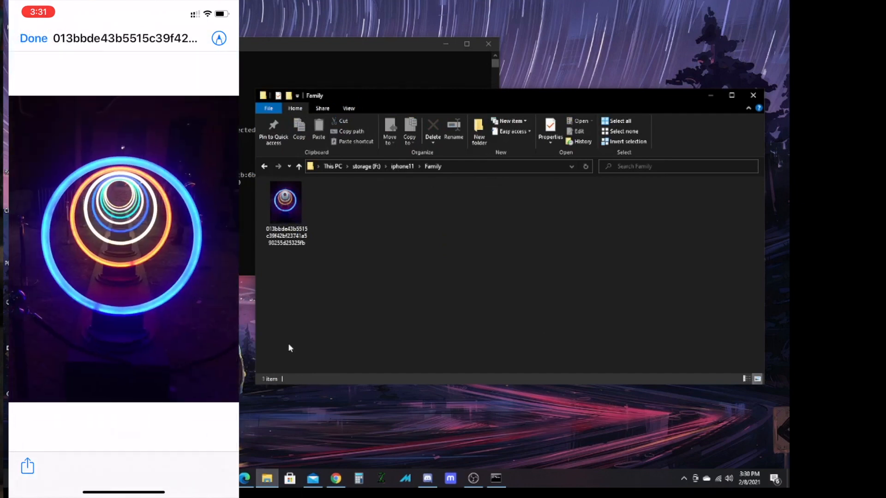
left_click(33, 38)
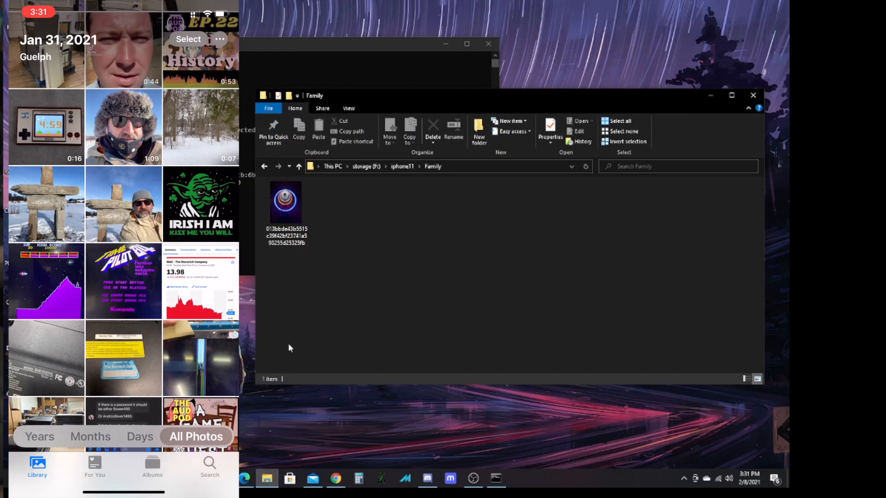
Step: Share the Irish I Am picture and choose Save to Files
left_click(199, 203)
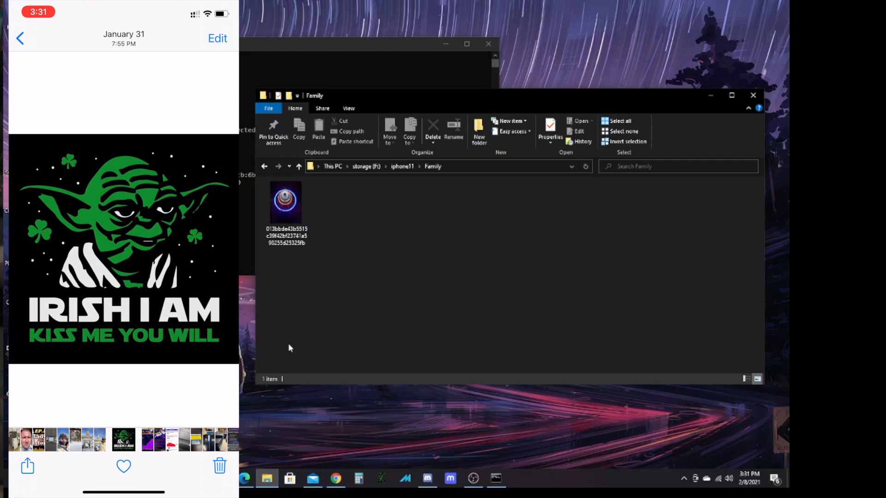
left_click(26, 466)
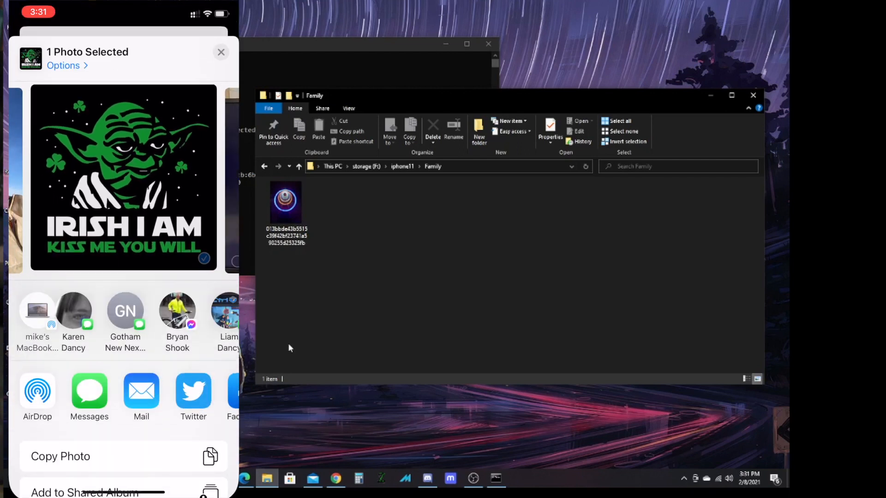
scroll("up", 3)
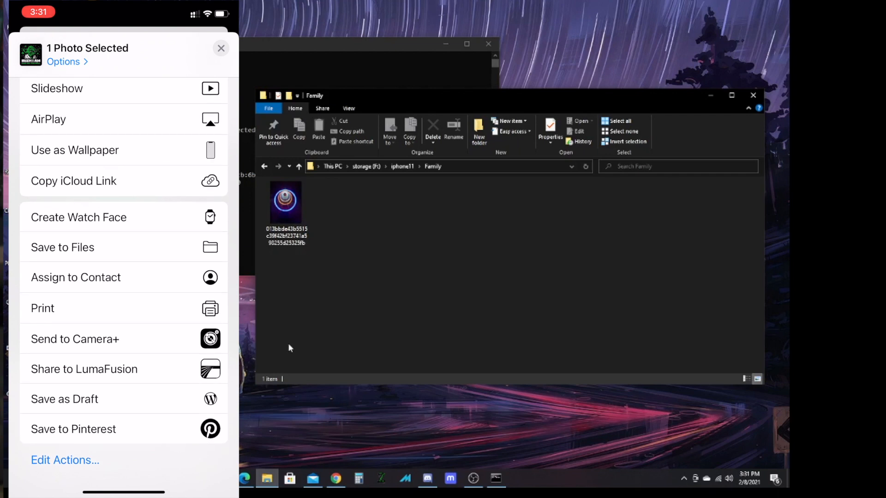
left_click(62, 247)
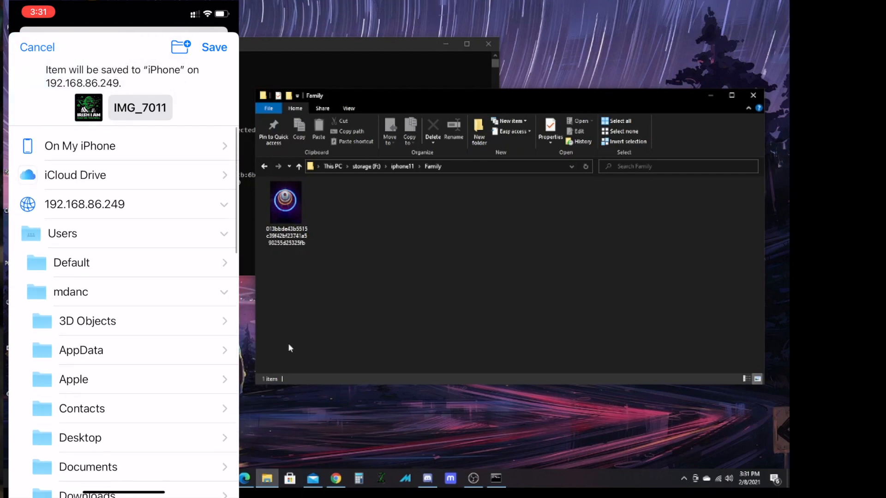
Step: Choose iphone11 on the F share of 192.168.86.230 and save the picture there
scroll("up", 3)
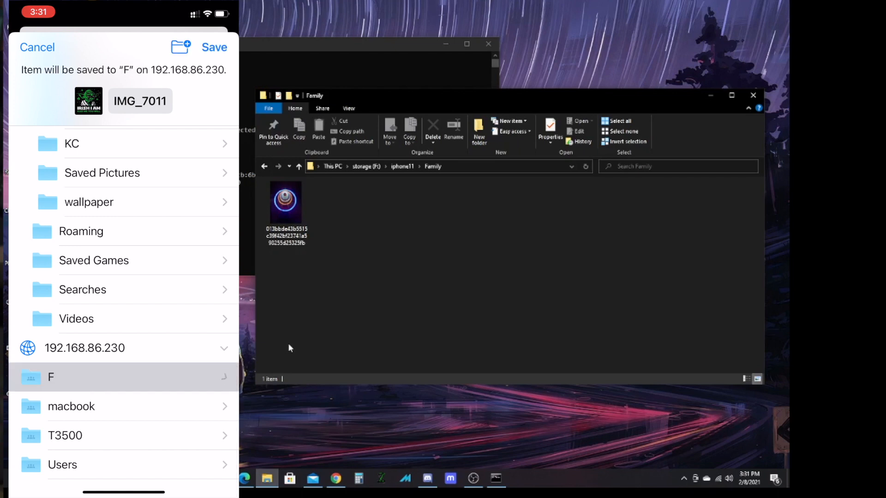
left_click(51, 377)
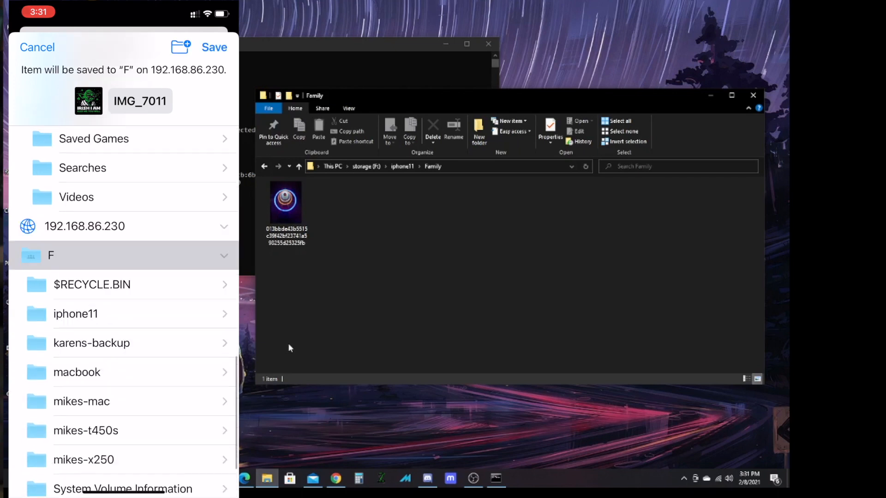
left_click(75, 314)
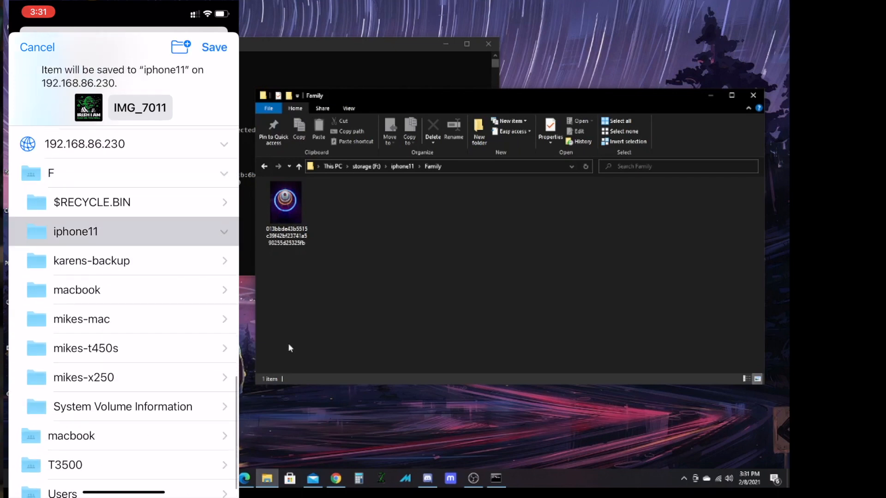
left_click(75, 230)
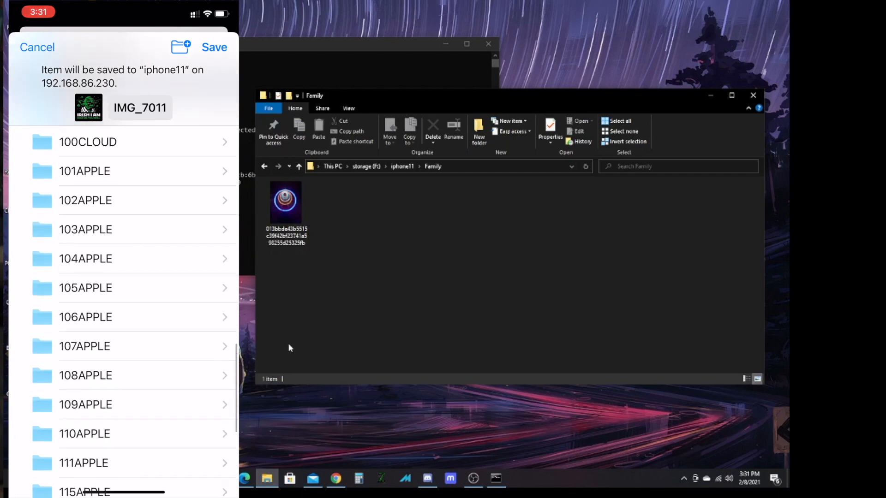
scroll("up", 3)
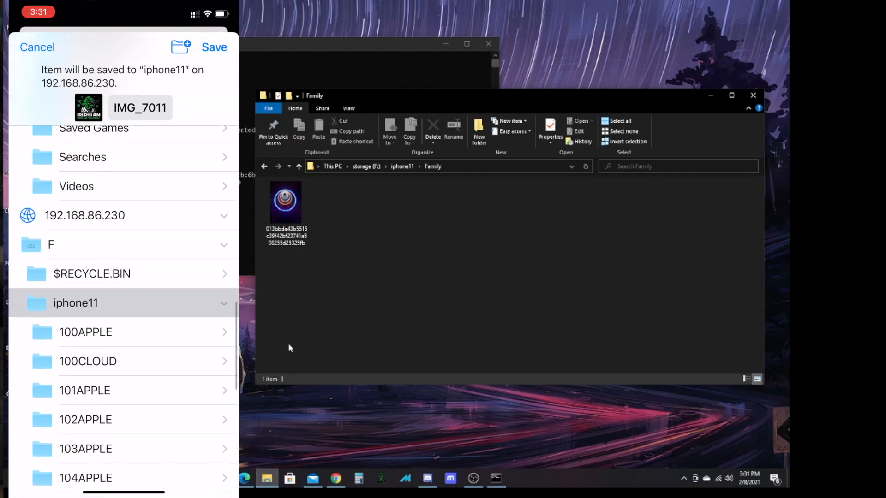
left_click(214, 47)
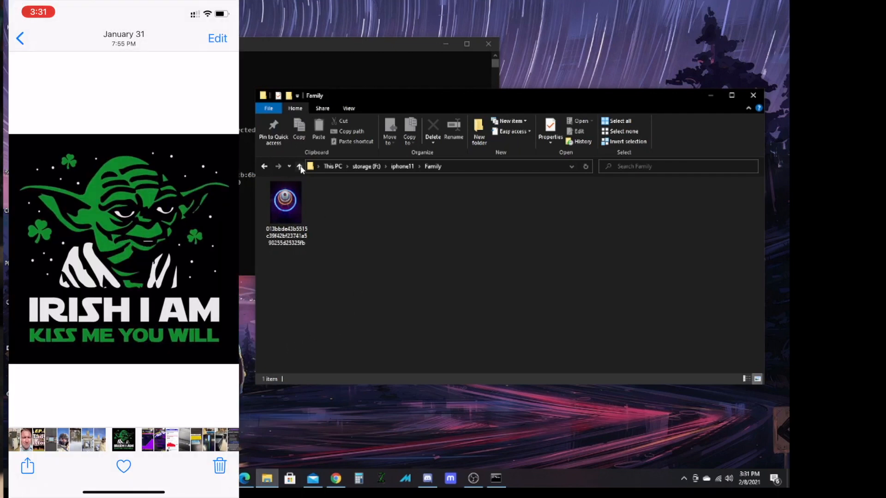
Step: Return to the iphone11 folder and open the newly saved IMG_7011 JPG picture
left_click(299, 166)
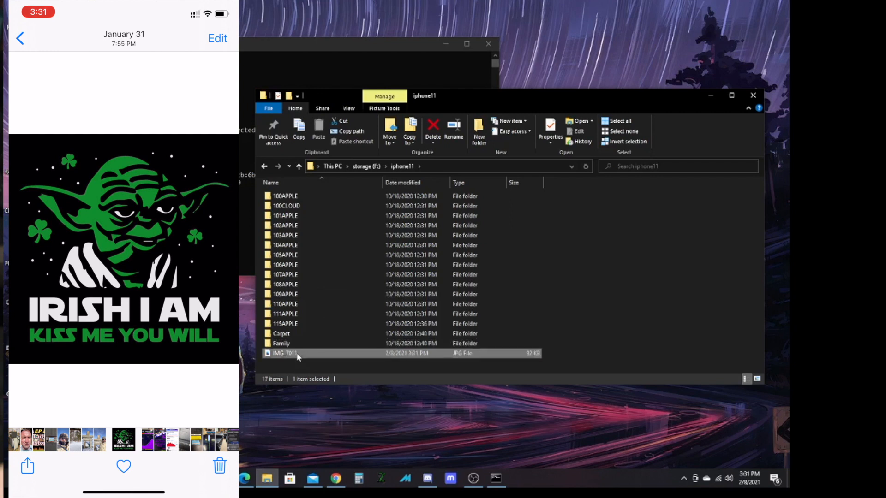
double_click(285, 352)
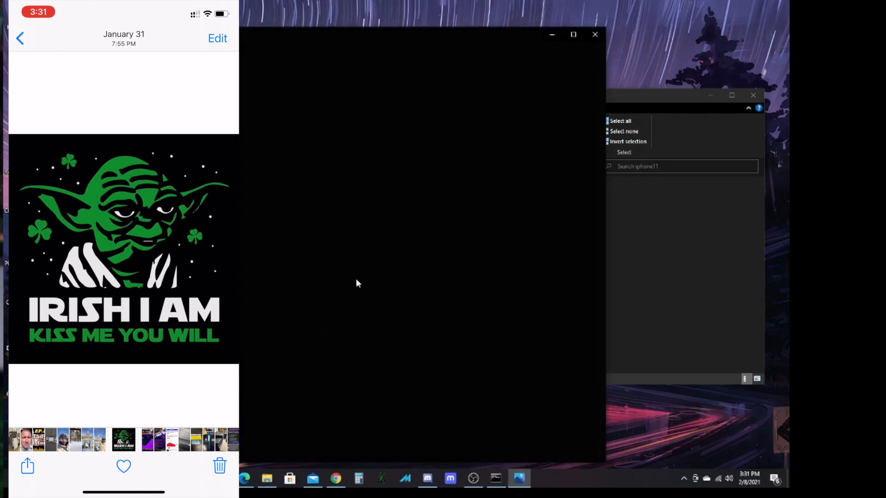